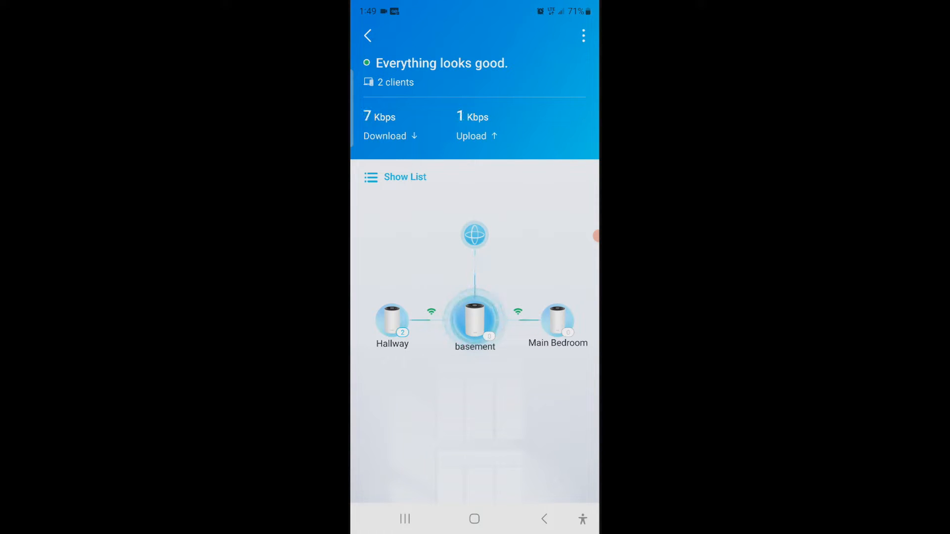
- View the Hallway Deco unit's connection, signal strength and two connected clients
{"action": "left_click", "coordinate": [392, 318]}
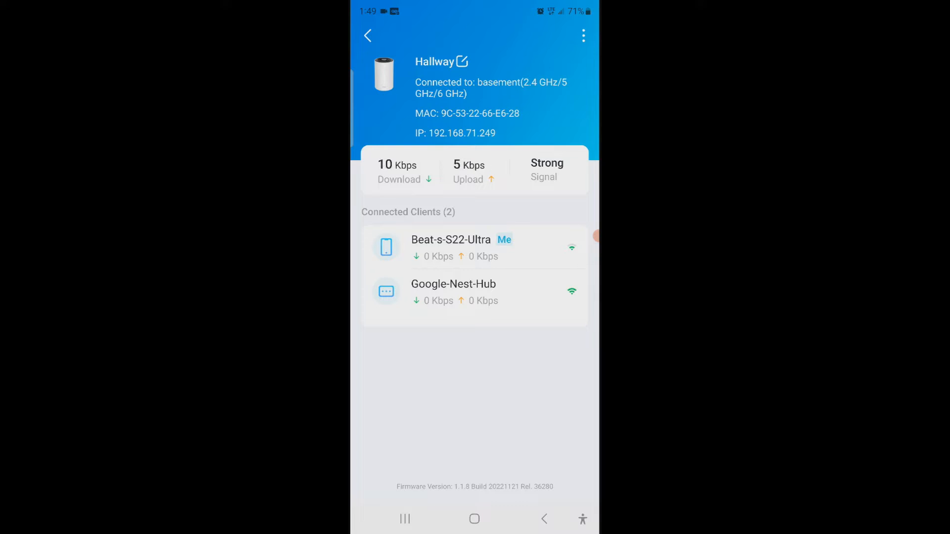
- Leave the Hallway details for the map of the Hallway, basement and Main Bedroom units
{"action": "left_click", "coordinate": [456, 61]}
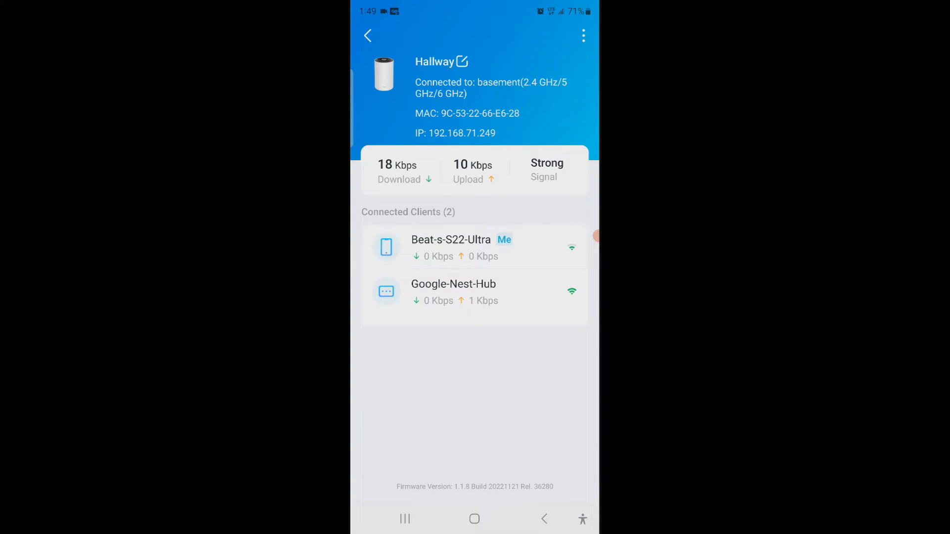
{"action": "left_click", "coordinate": [368, 36]}
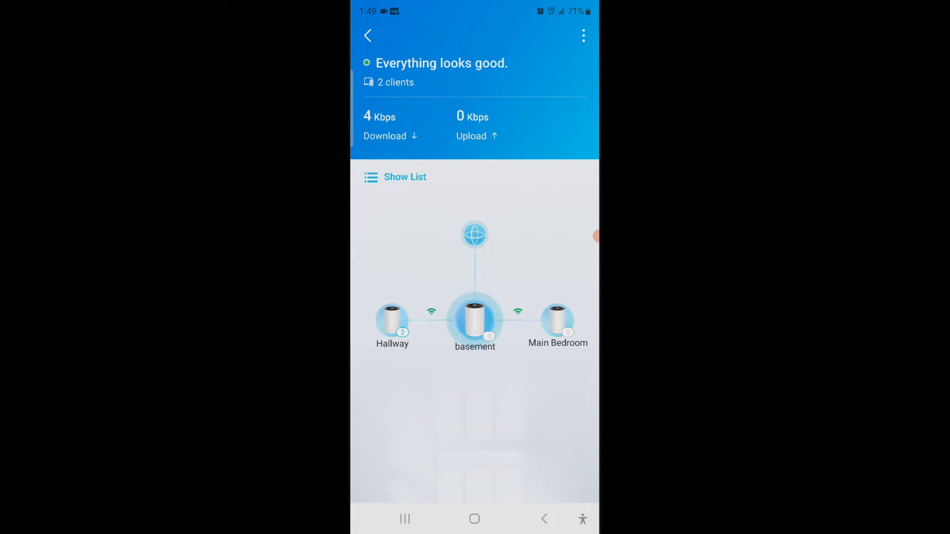
- Return from the topology map to the jevnew network's home dashboard
{"action": "left_click", "coordinate": [368, 36]}
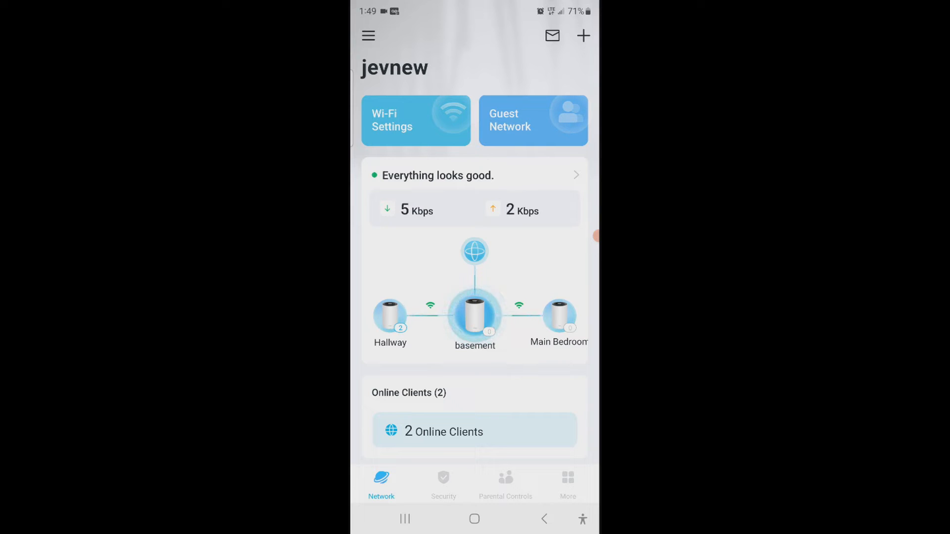
- Reach the 6 GHz Network page under Wi-Fi Settings for the jevnew_6GHz WPA3 configuration
{"action": "left_click", "coordinate": [416, 120]}
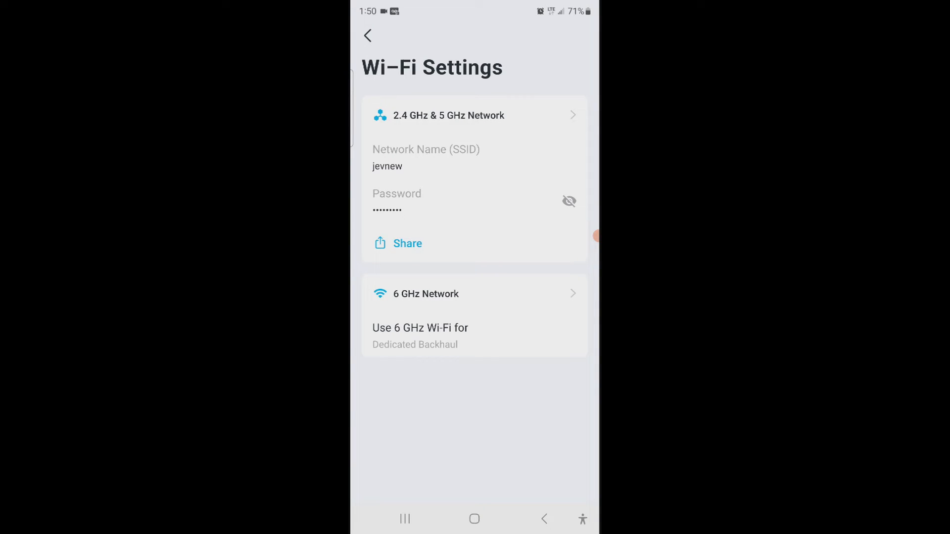
{"action": "left_click", "coordinate": [474, 294]}
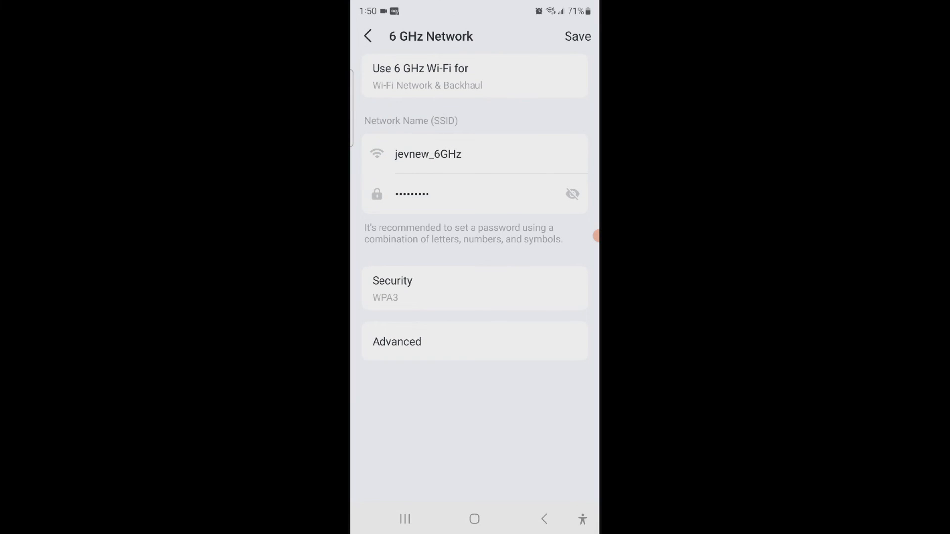
- Save the 6 GHz network changes and show the 2.4 GHz & 5 GHz jevnew WPA2 settings
{"action": "left_click", "coordinate": [576, 36]}
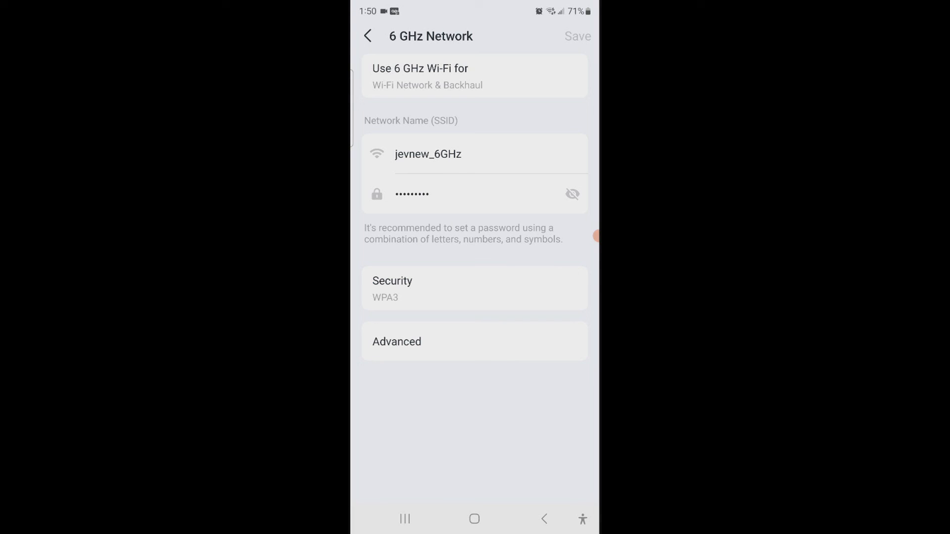
{"action": "left_click", "coordinate": [368, 36]}
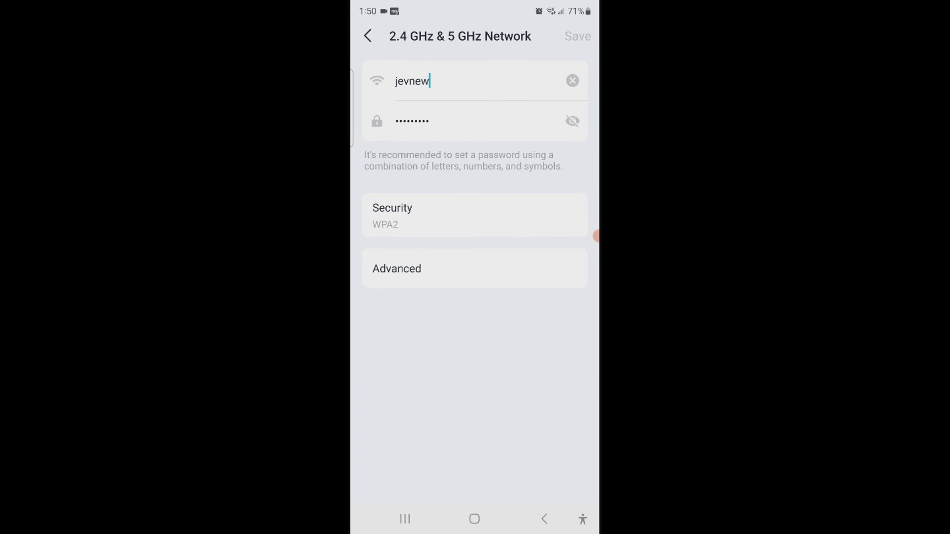